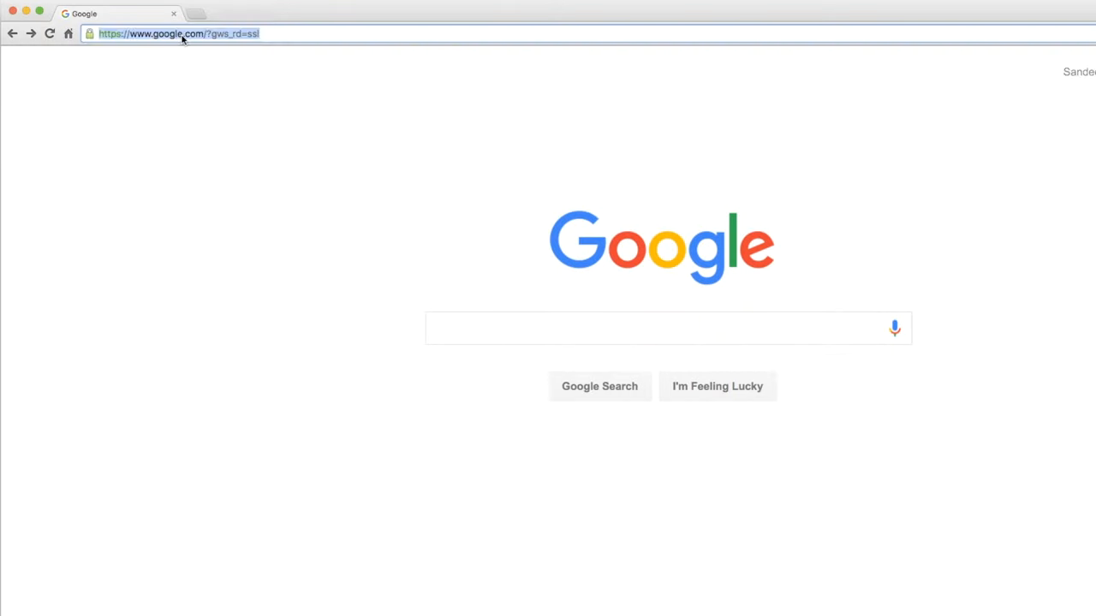
# - Sign in to cloud.google.com with the account password
pyautogui.write('localhost:8080')
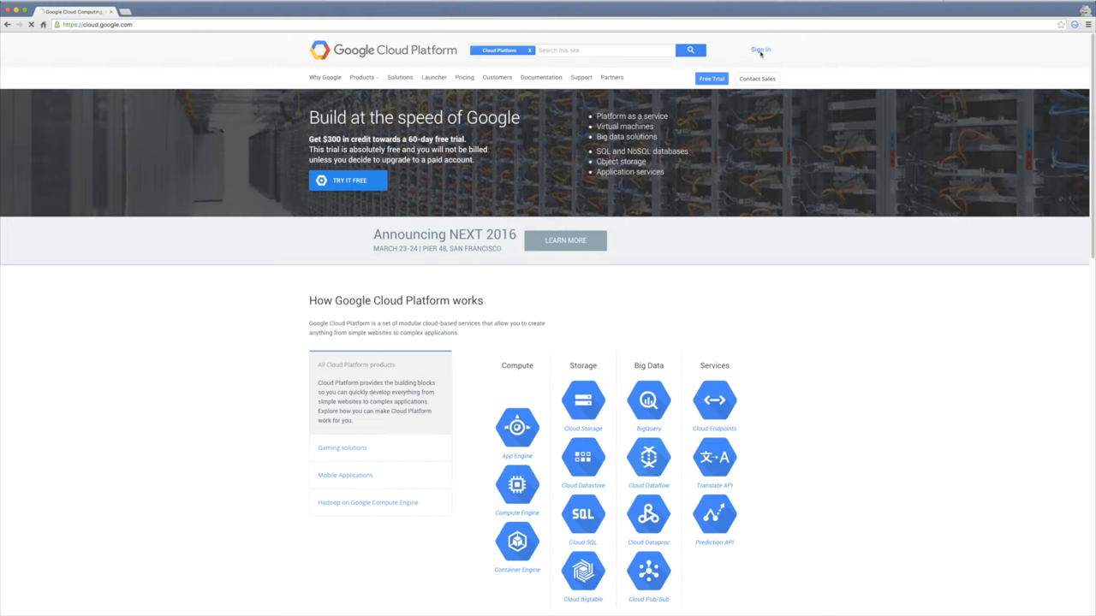
pyautogui.click(760, 48)
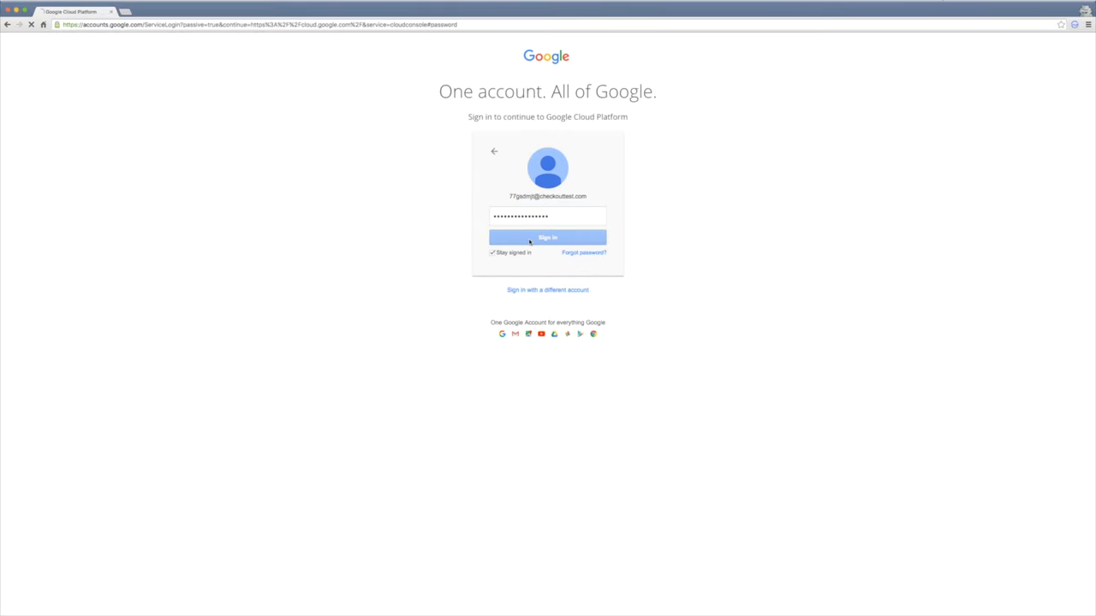
pyautogui.click(547, 237)
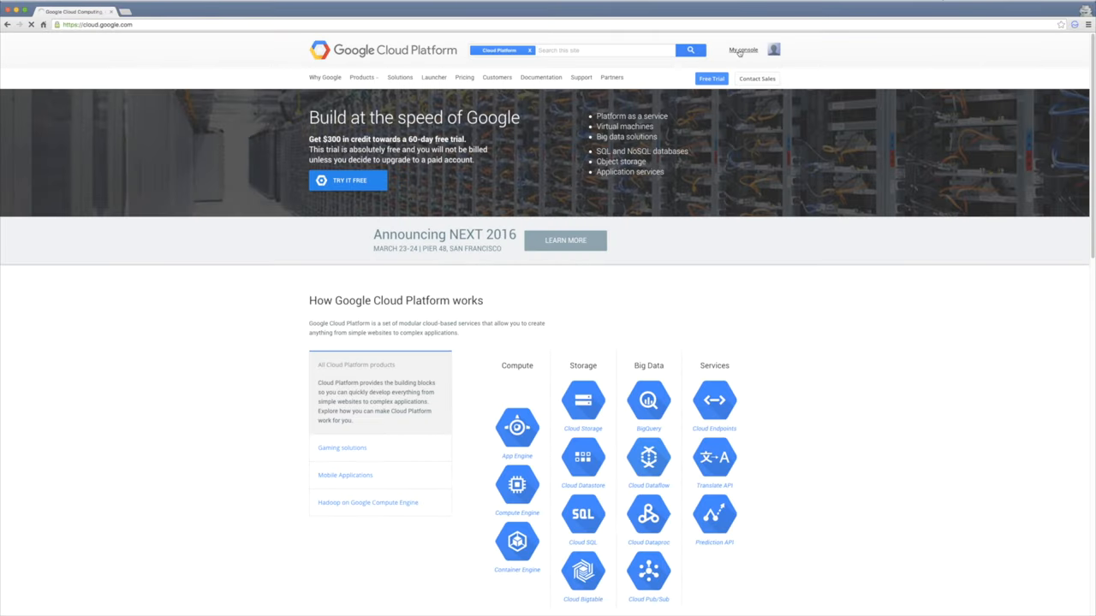
# - Create the Node-js-demo project, then enable billing from Compute Engine
pyautogui.click(742, 50)
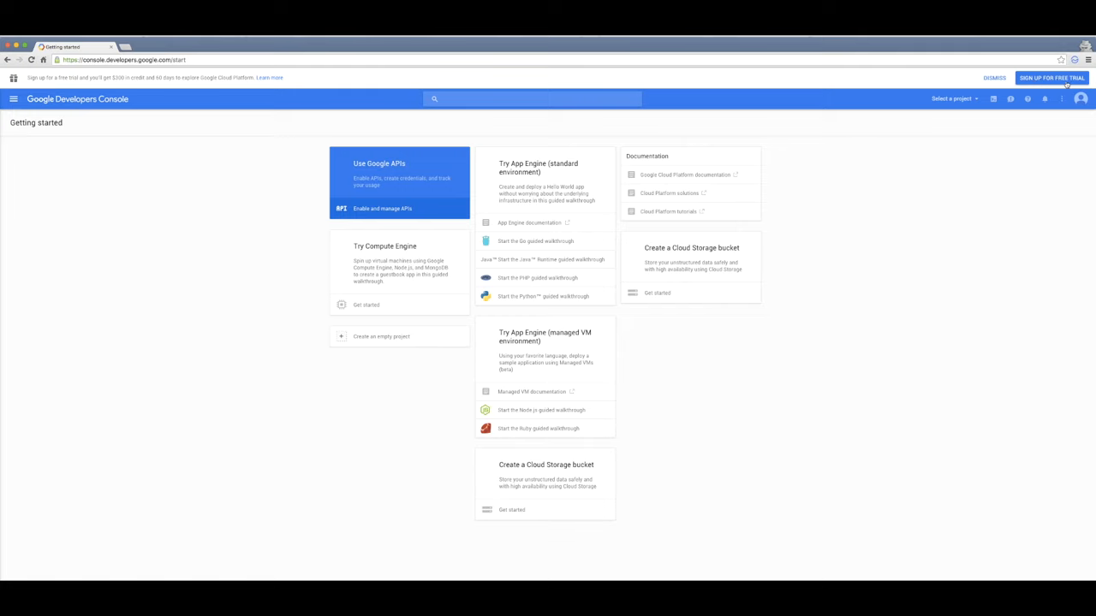
pyautogui.moveTo(833, 293)
pyautogui.write('Node-js-demo')
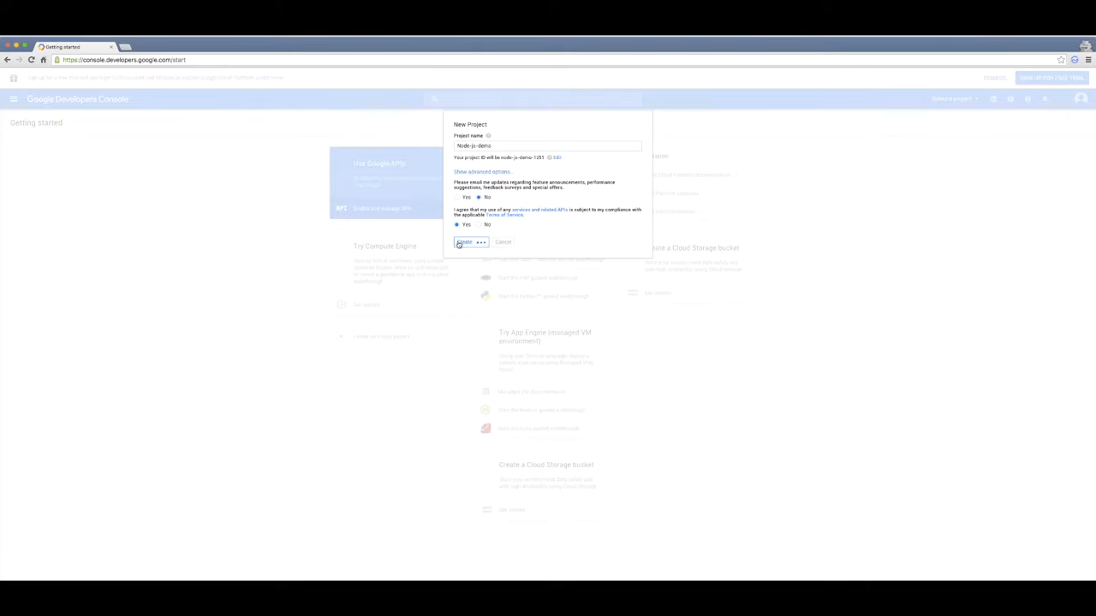
pyautogui.click(465, 242)
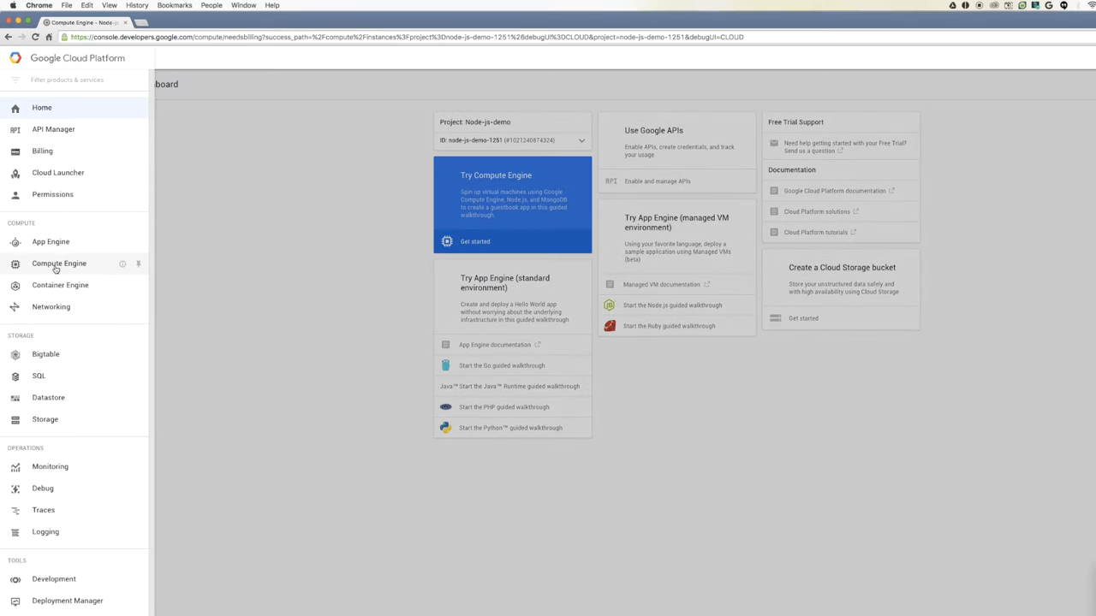
pyautogui.click(59, 263)
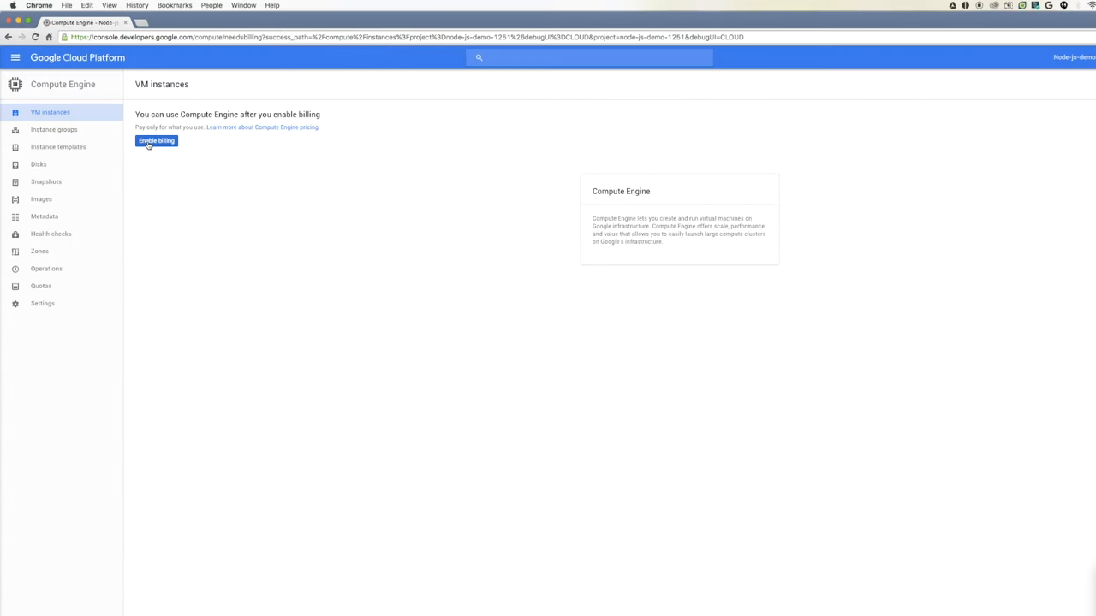
pyautogui.click(156, 141)
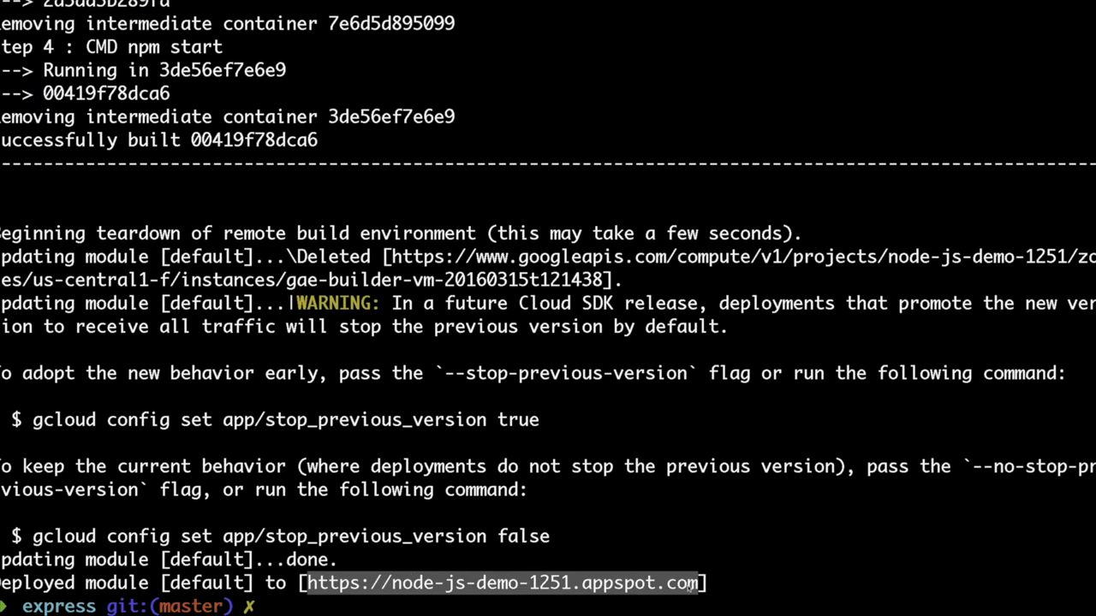
pyautogui.moveTo(553, 554)
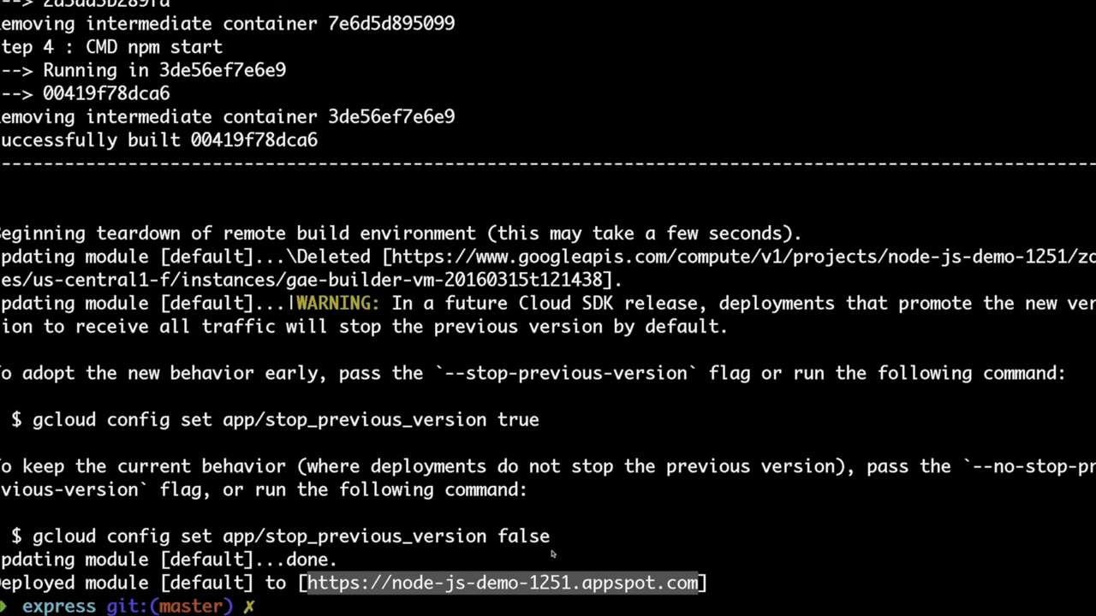